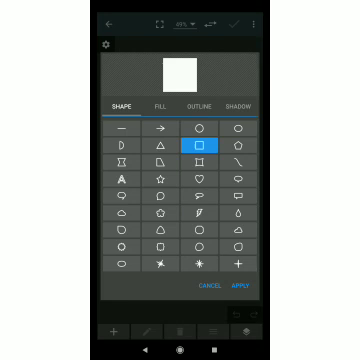
Give the circle shape a solid red fill in the shape settings
click(158, 100)
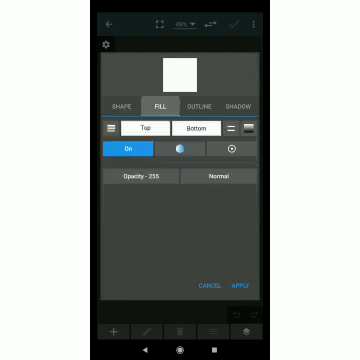
click(244, 100)
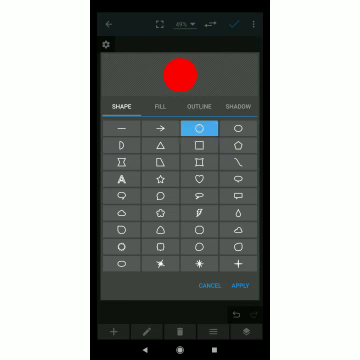
click(176, 76)
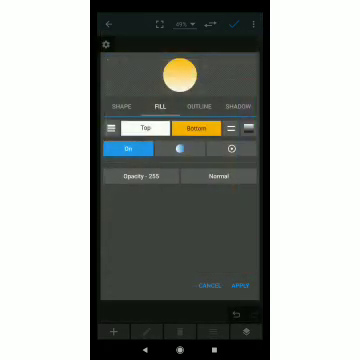
Confirm the yellow fill for the face circle
click(240, 288)
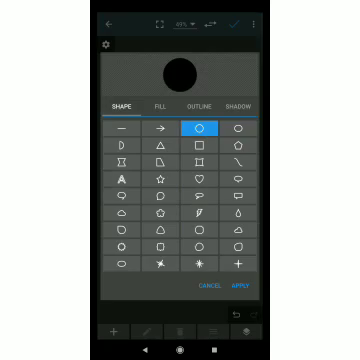
Place the black eye circle on the face and save the smiley to the gallery
click(160, 104)
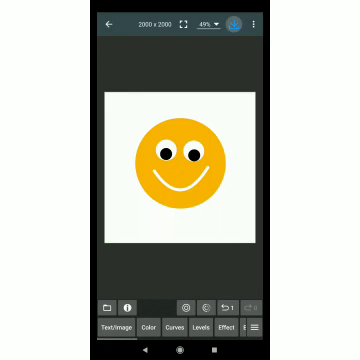
click(238, 22)
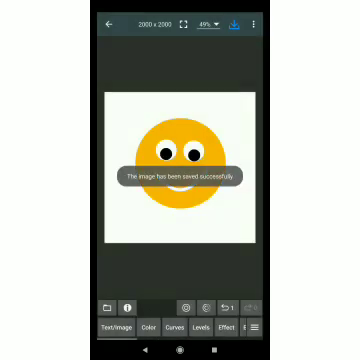